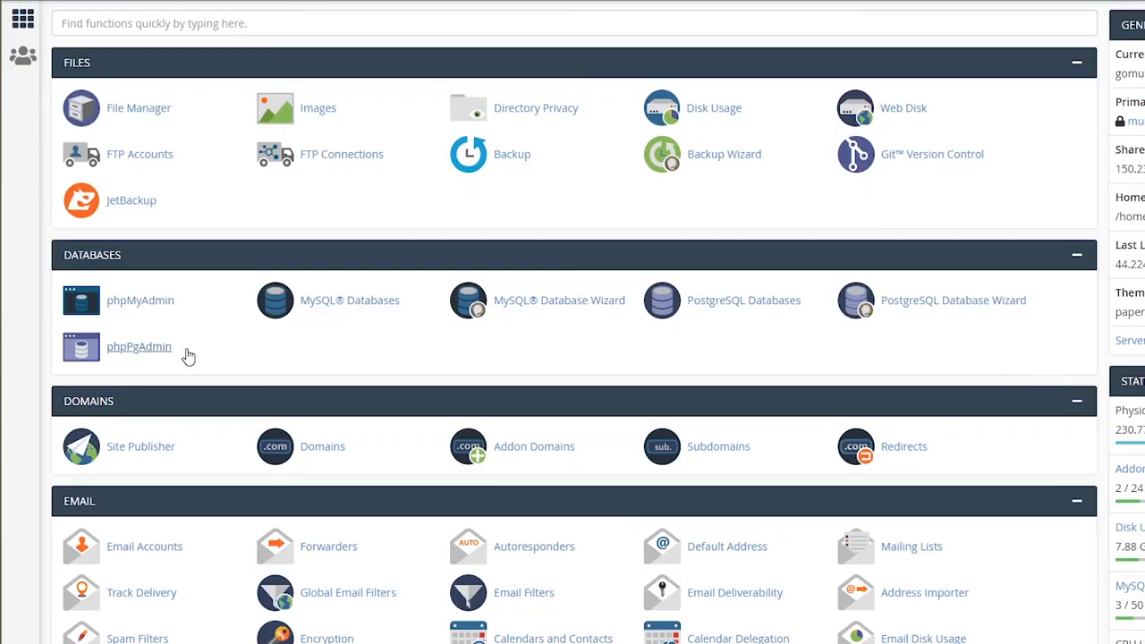
pyautogui.moveTo(139, 108)
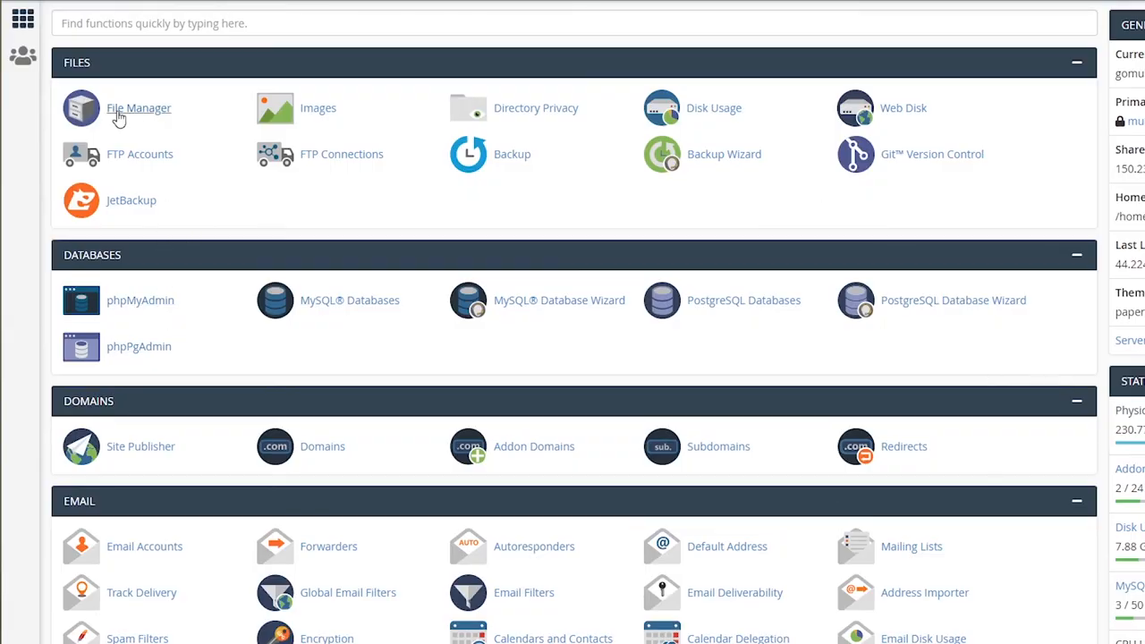
# - Reach the File Upload page for the empty lakeeriepowdercoating.com folder under public_html in File Manager
pyautogui.click(140, 108)
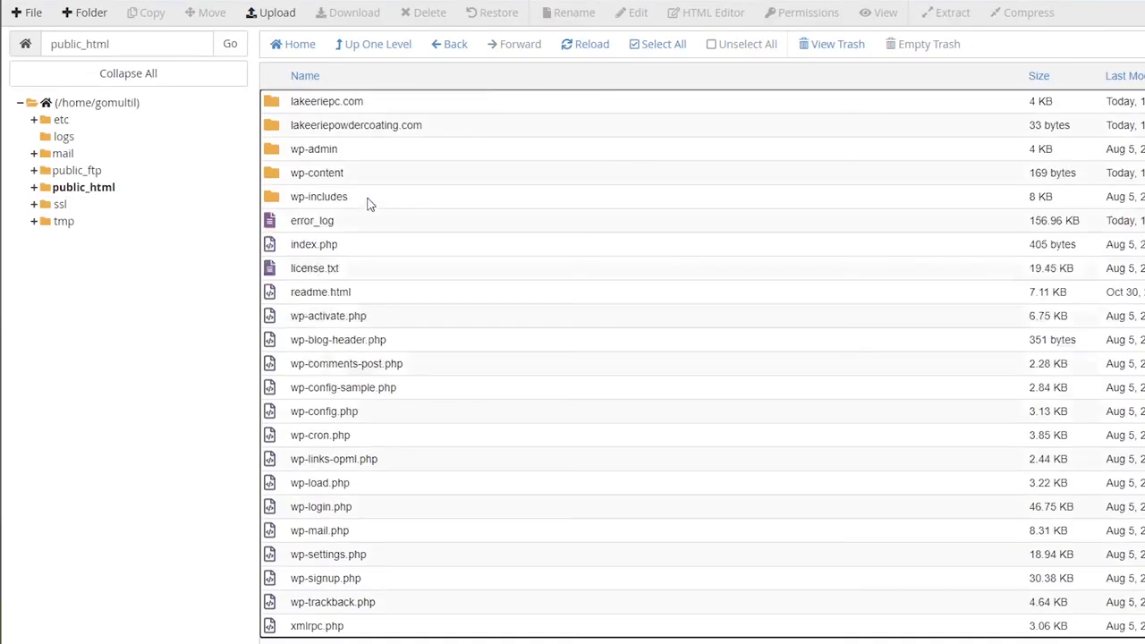
pyautogui.moveTo(474, 129)
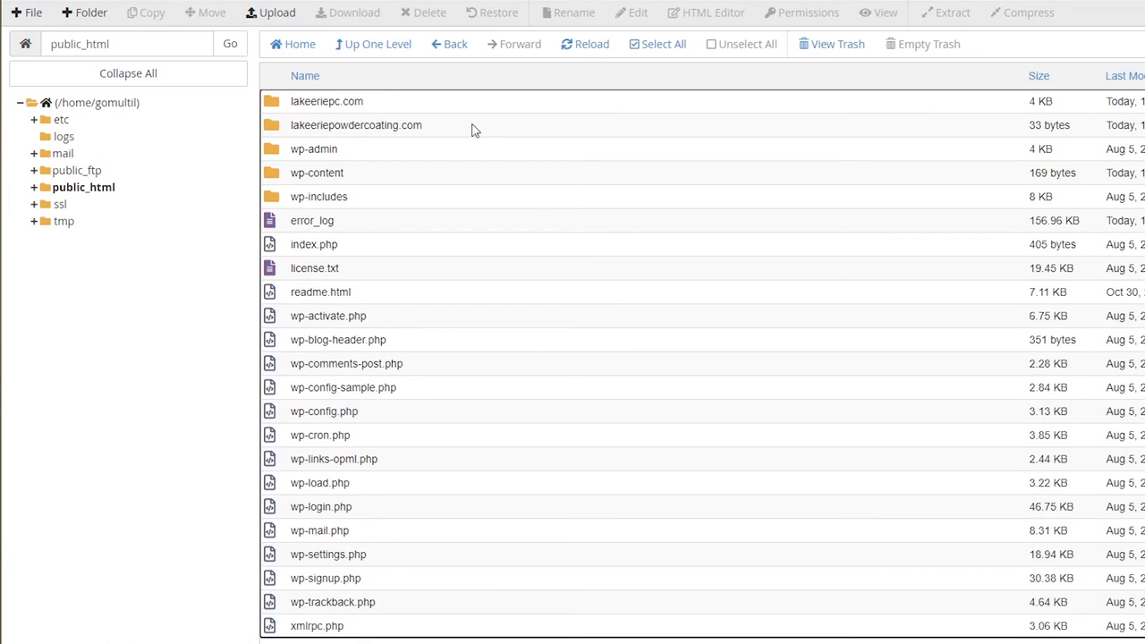
pyautogui.doubleClick(356, 125)
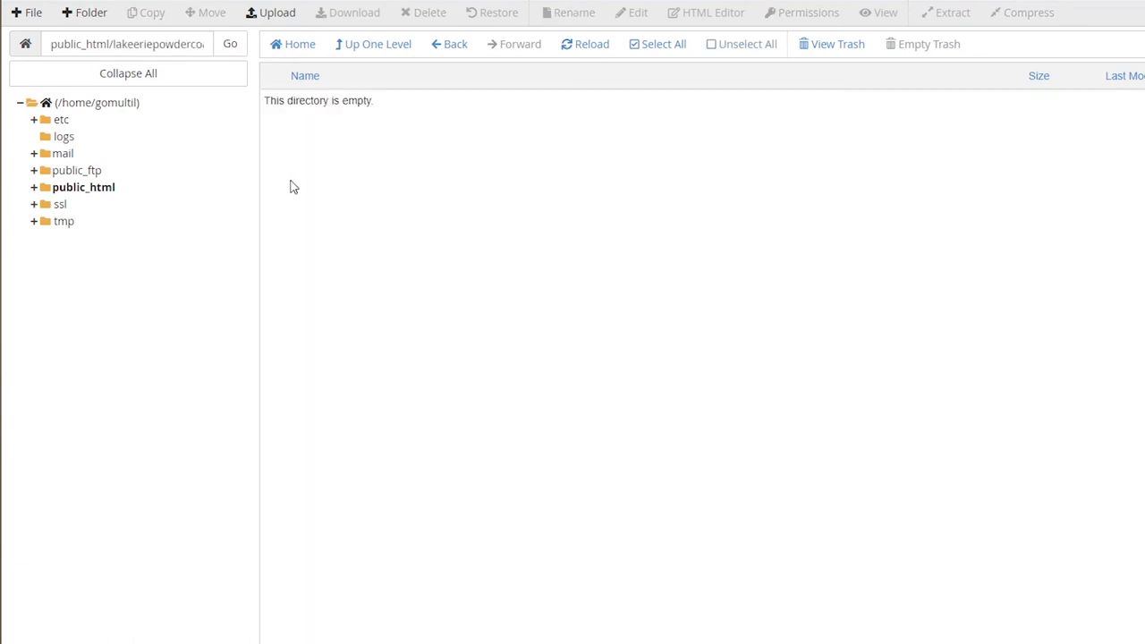
pyautogui.click(270, 13)
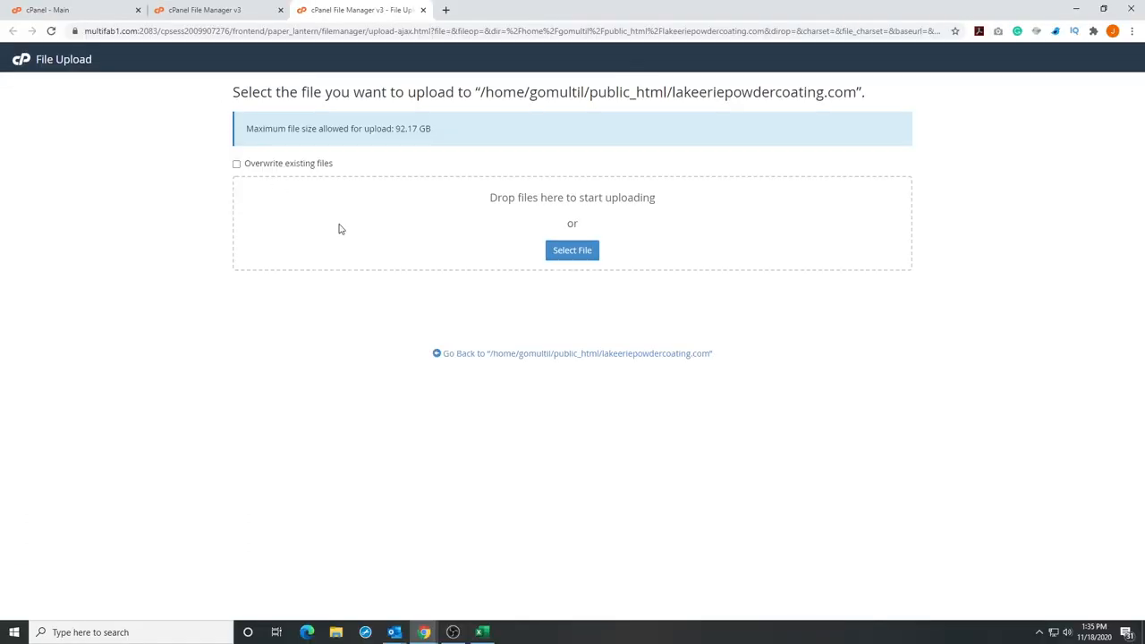